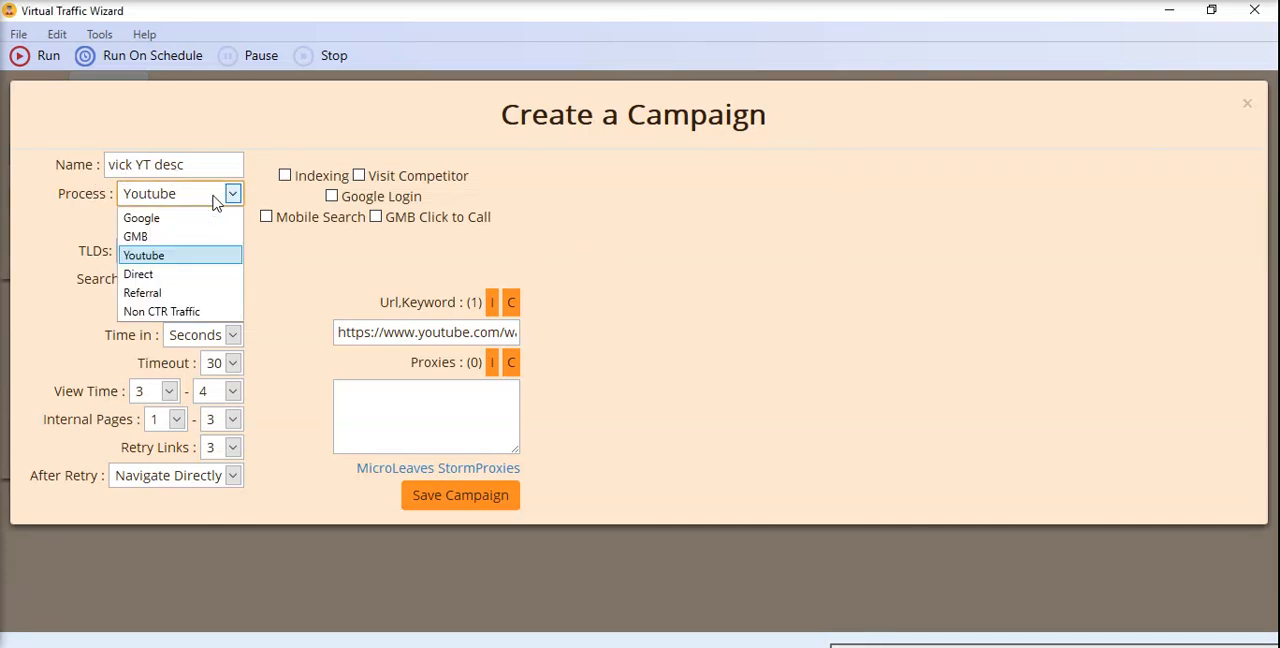
# - Choose the Youtube process for campaign 'vick YT desc' and save it
pyautogui.click(144, 256)
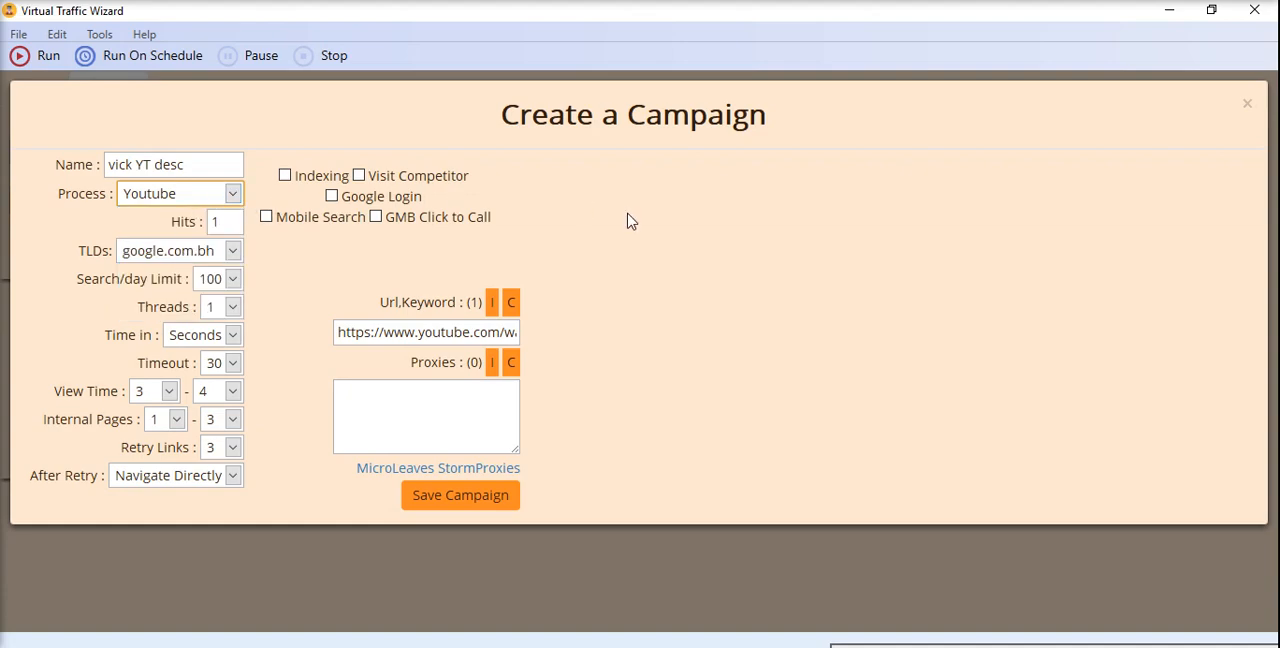
pyautogui.doubleClick(168, 164)
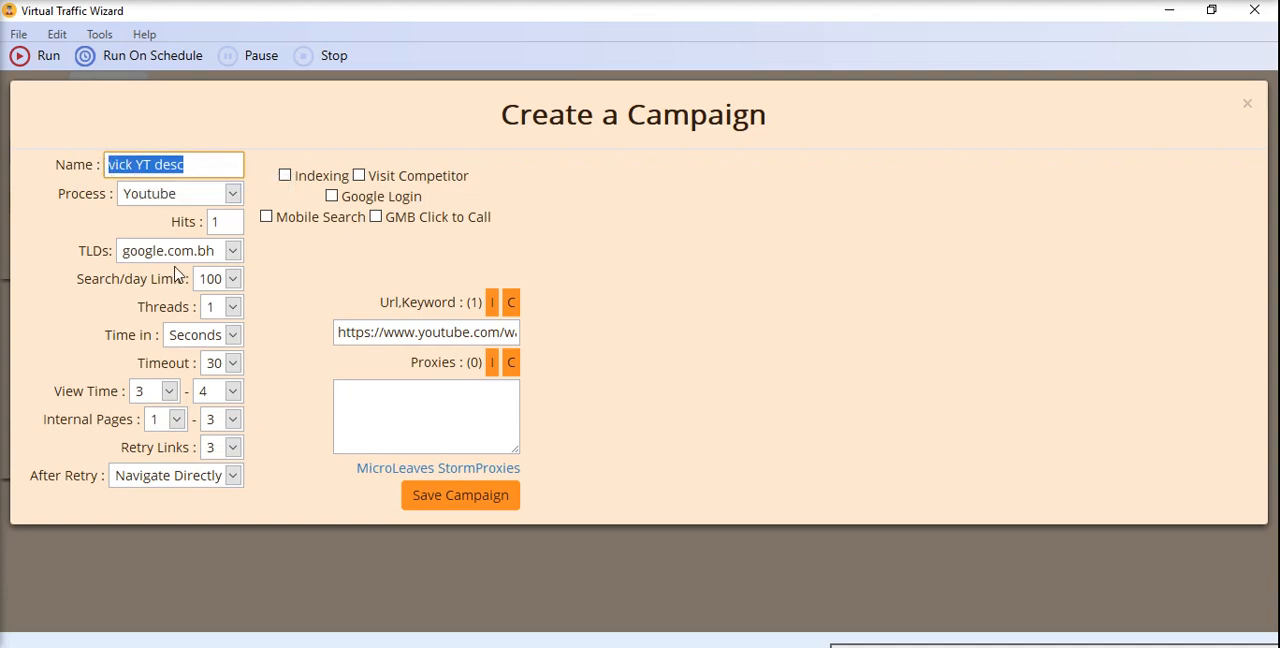
pyautogui.moveTo(258, 268)
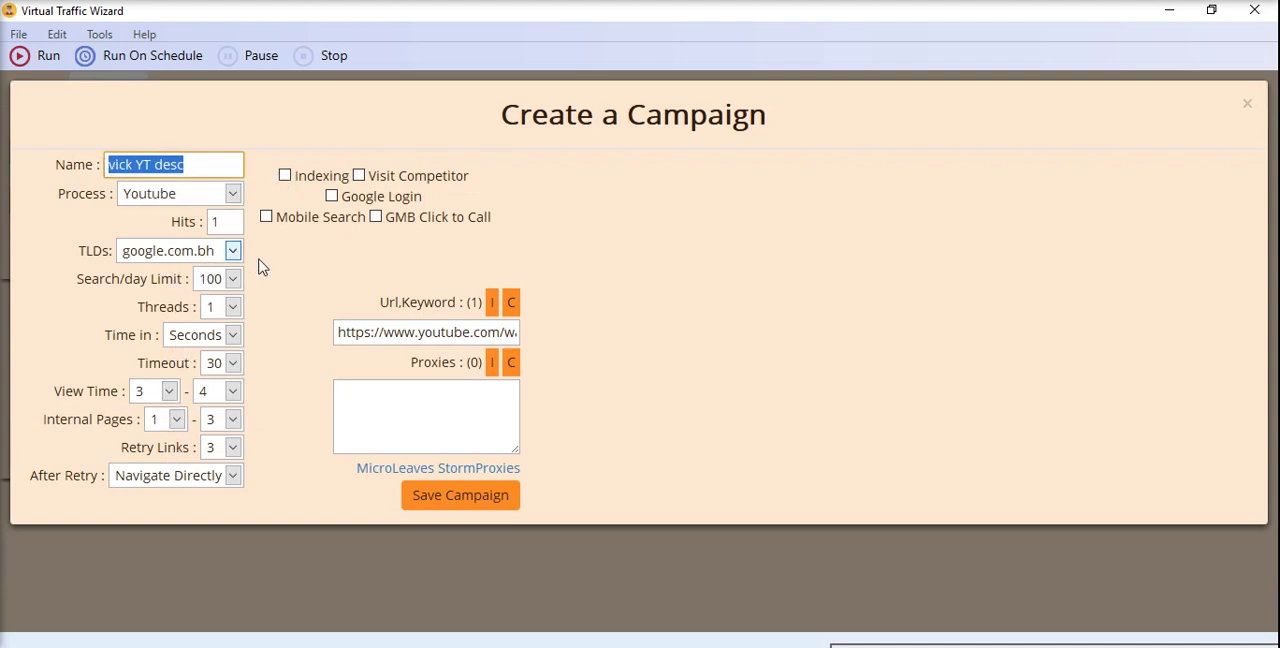
pyautogui.click(444, 332)
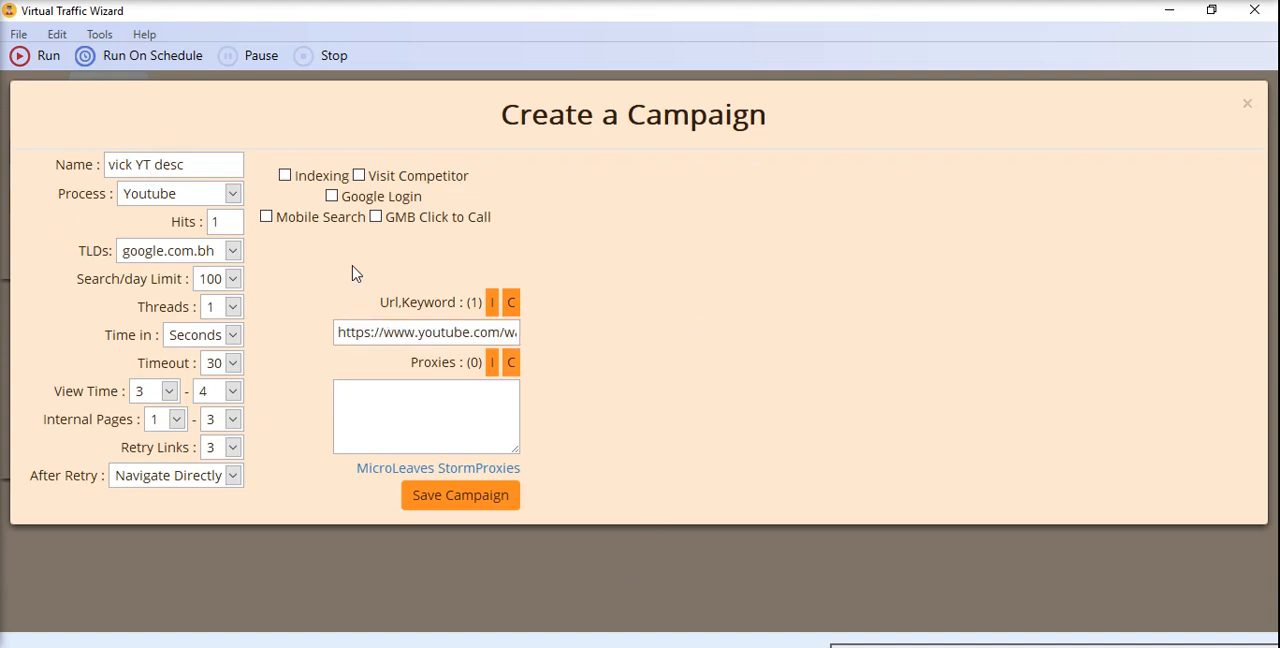
pyautogui.moveTo(4, 296)
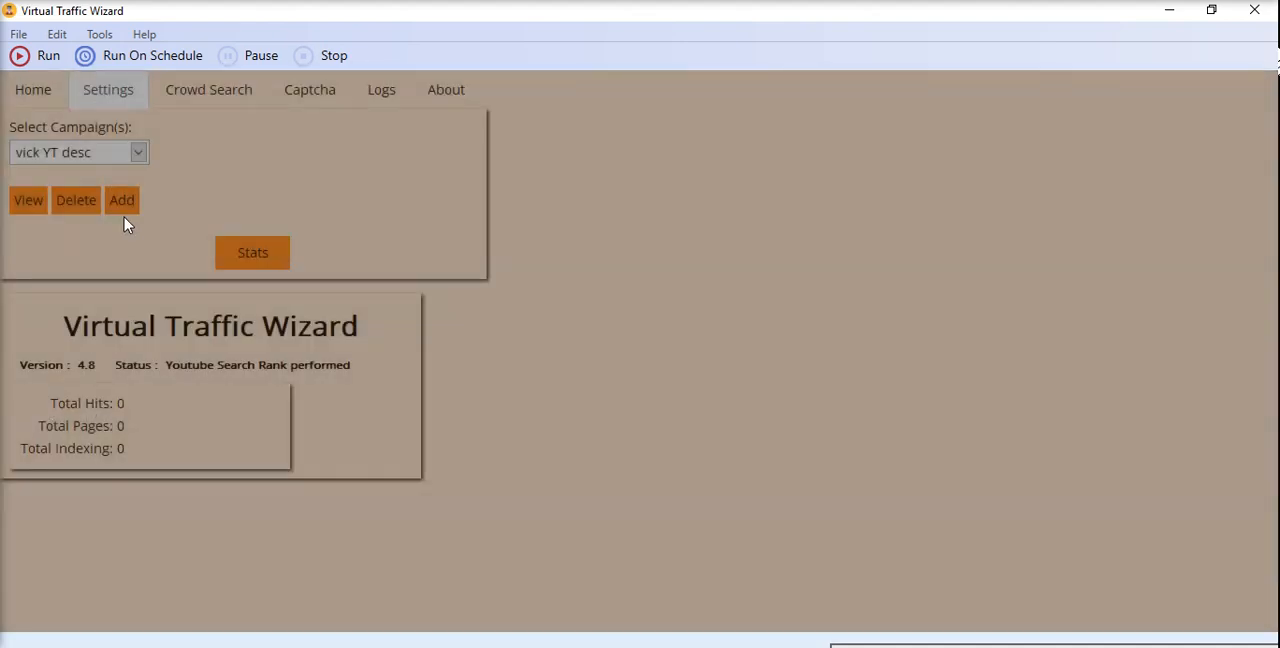
# - Select the saved 'vick YT desc' campaign and run it
pyautogui.click(136, 152)
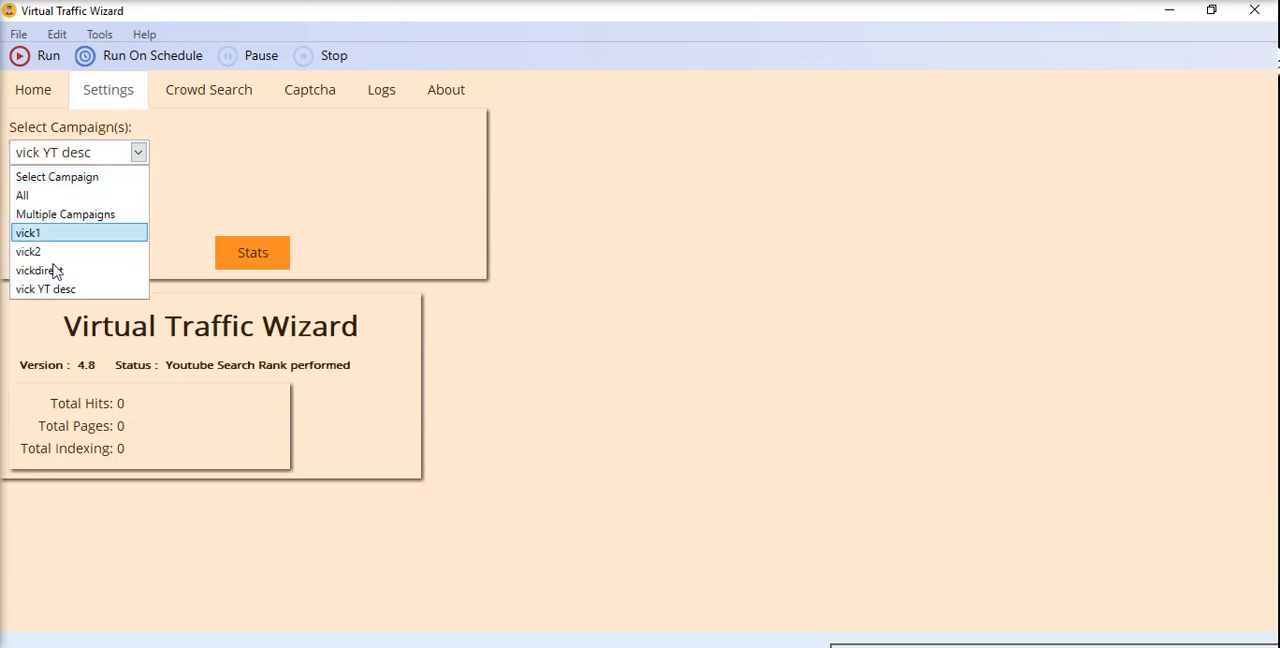
pyautogui.click(44, 288)
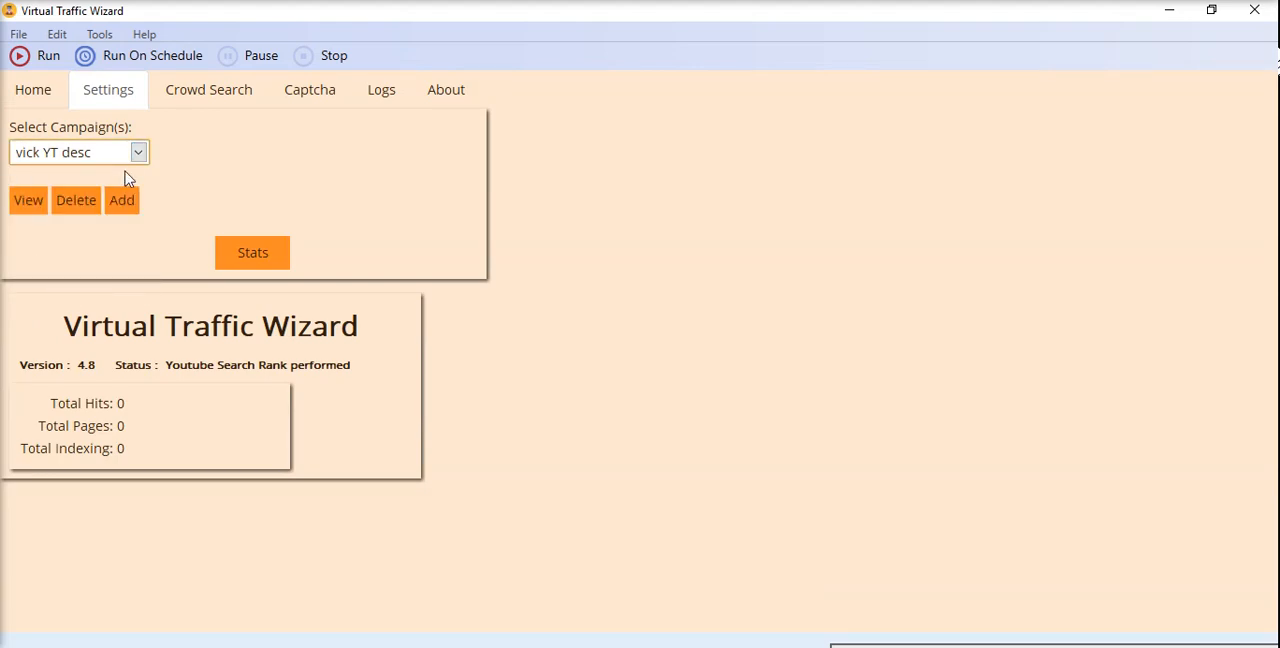
pyautogui.moveTo(48, 70)
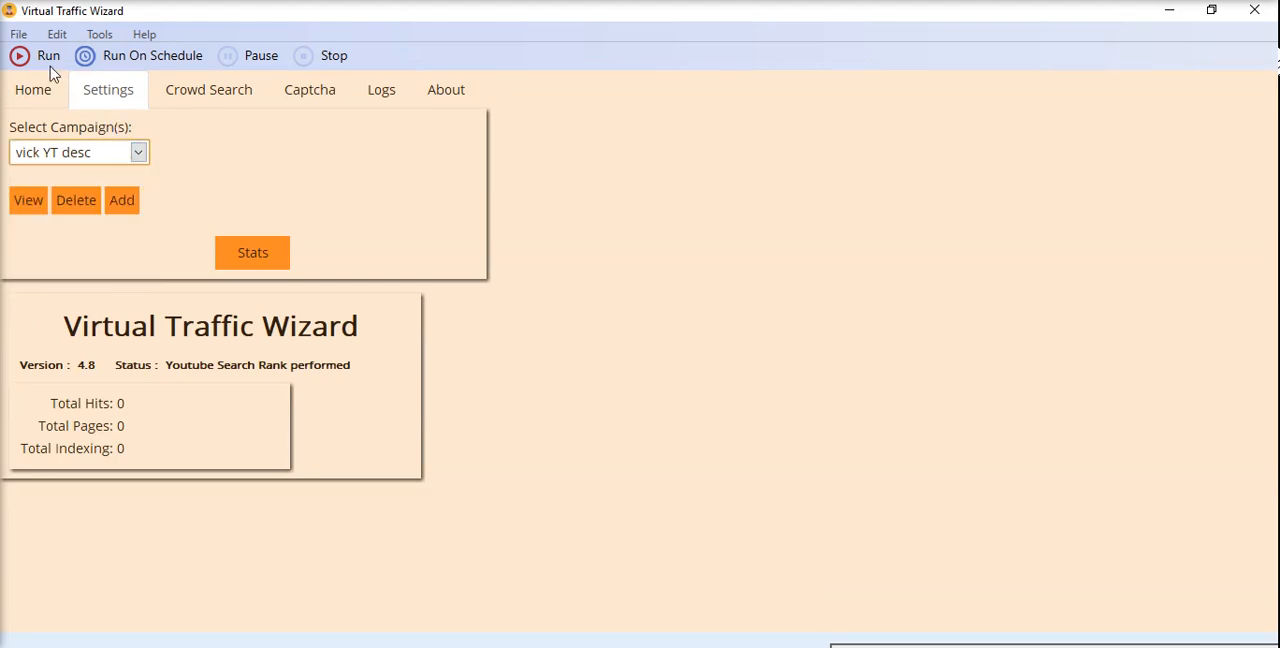
pyautogui.click(40, 56)
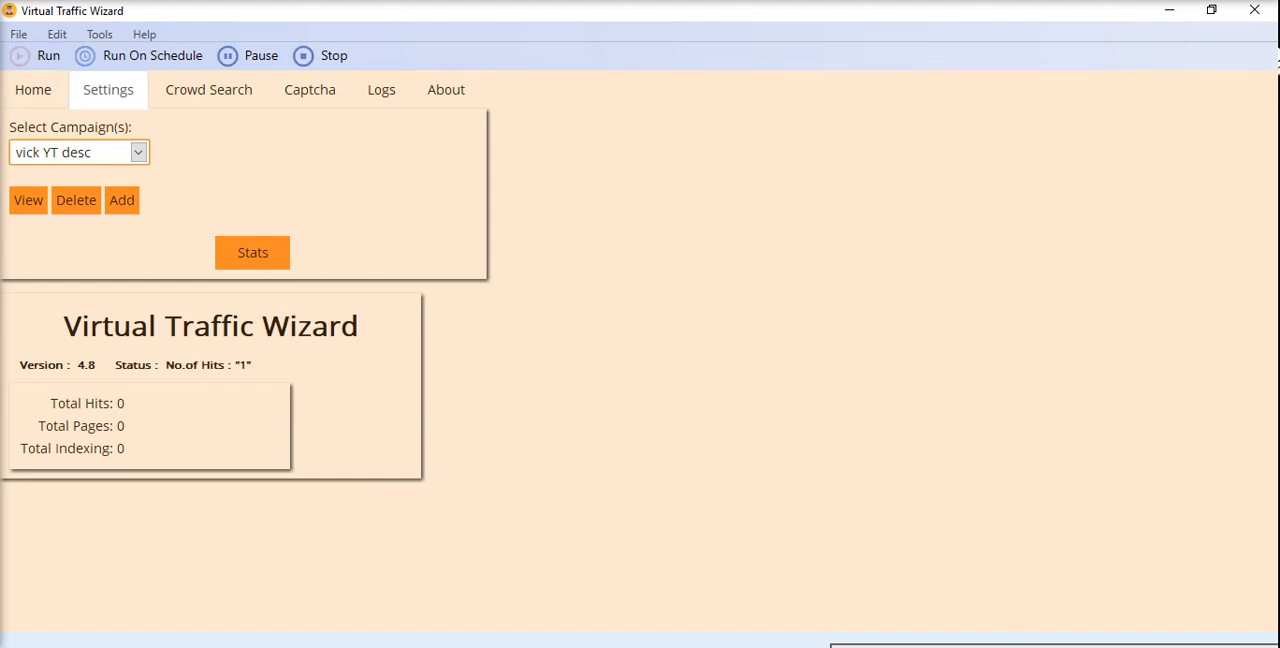
pyautogui.click(380, 88)
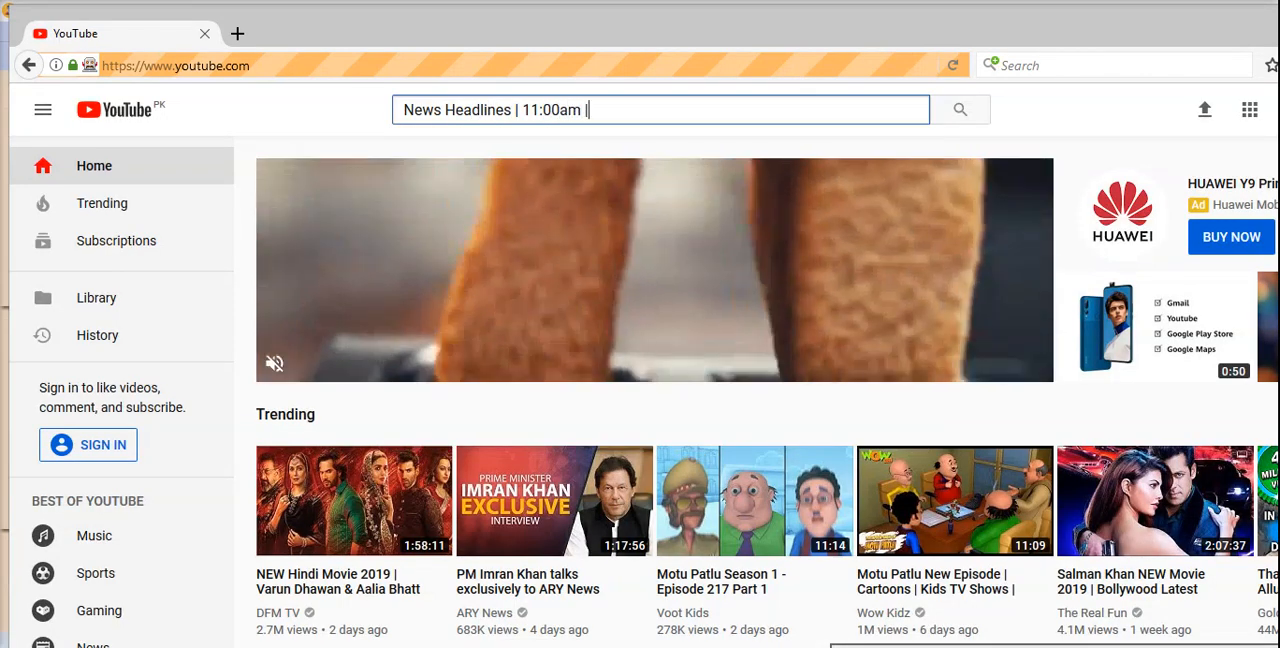
# - Search YouTube for 'News Headlines | 11:00am | 6 July 2019 | 24 News HD'
pyautogui.write('6 July 2019 | 24 News HD')
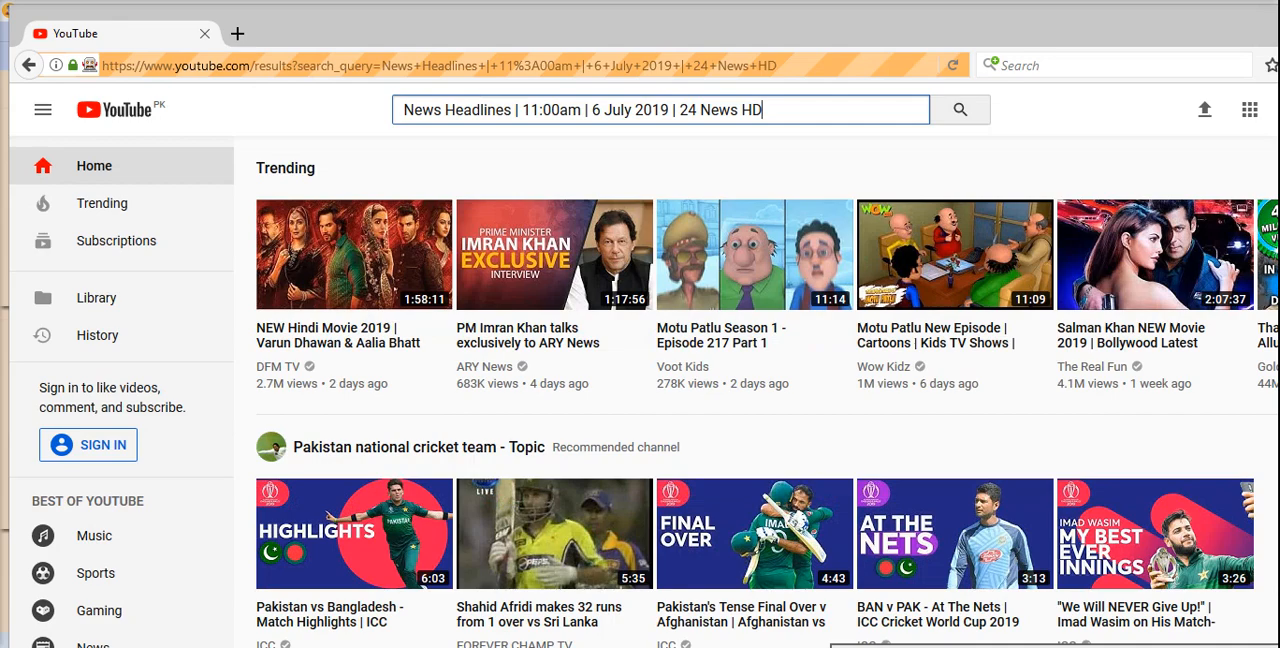
pyautogui.click(962, 110)
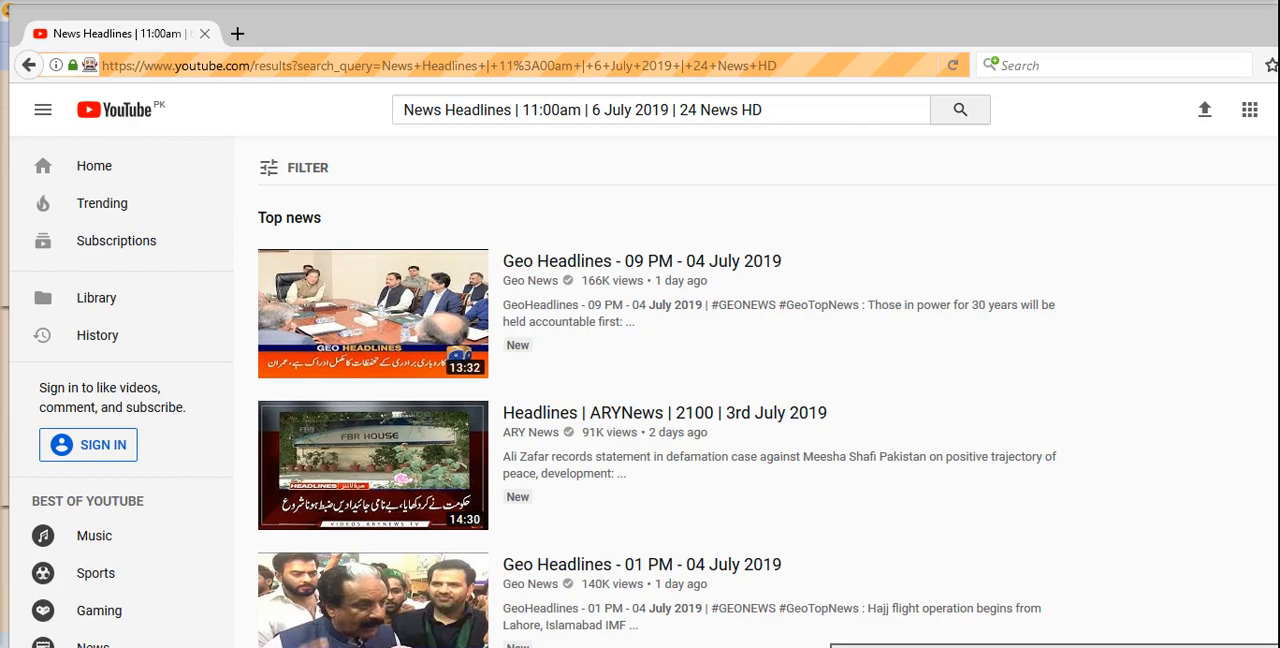
# - Open the 24 News HD 'News Headlines | 11:00am | 6 July 2019' video from the results
pyautogui.scroll(-3)
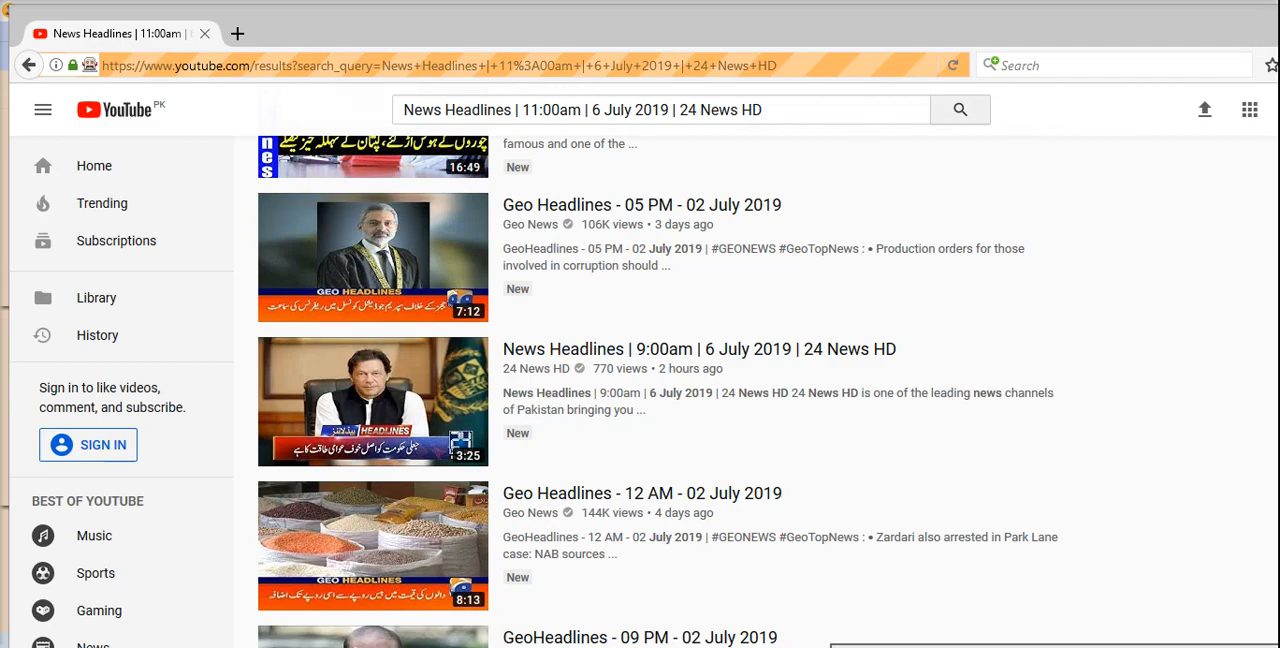
pyautogui.scroll(-3)
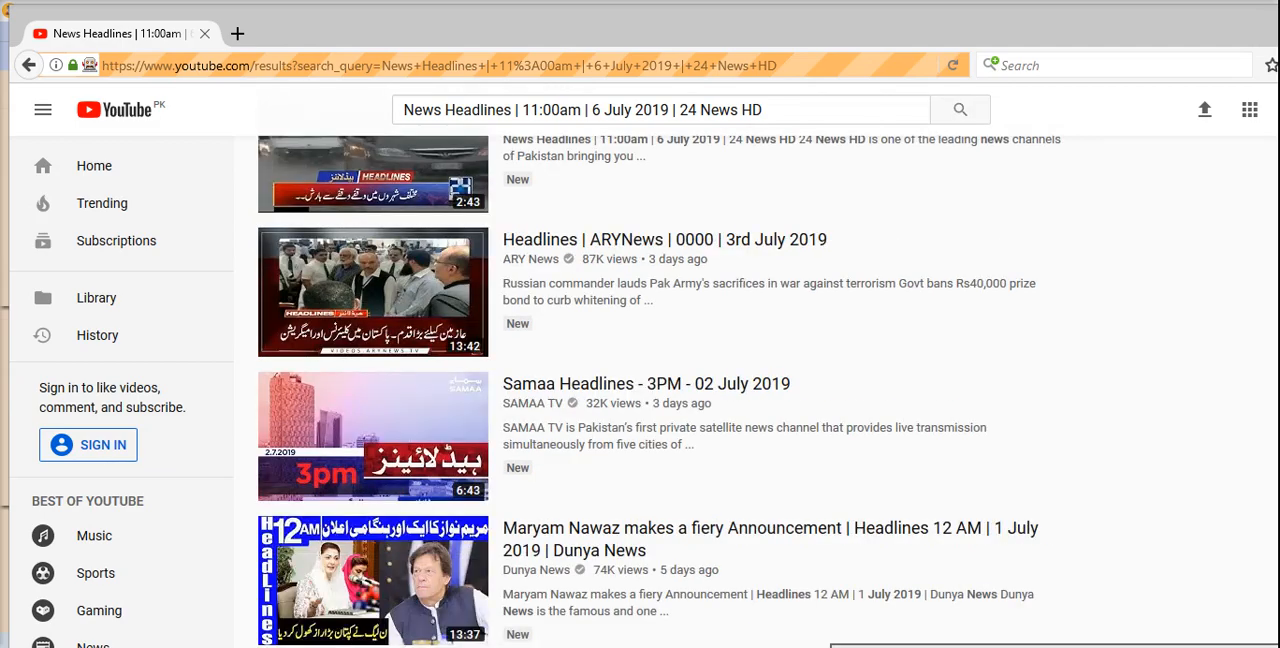
pyautogui.click(372, 176)
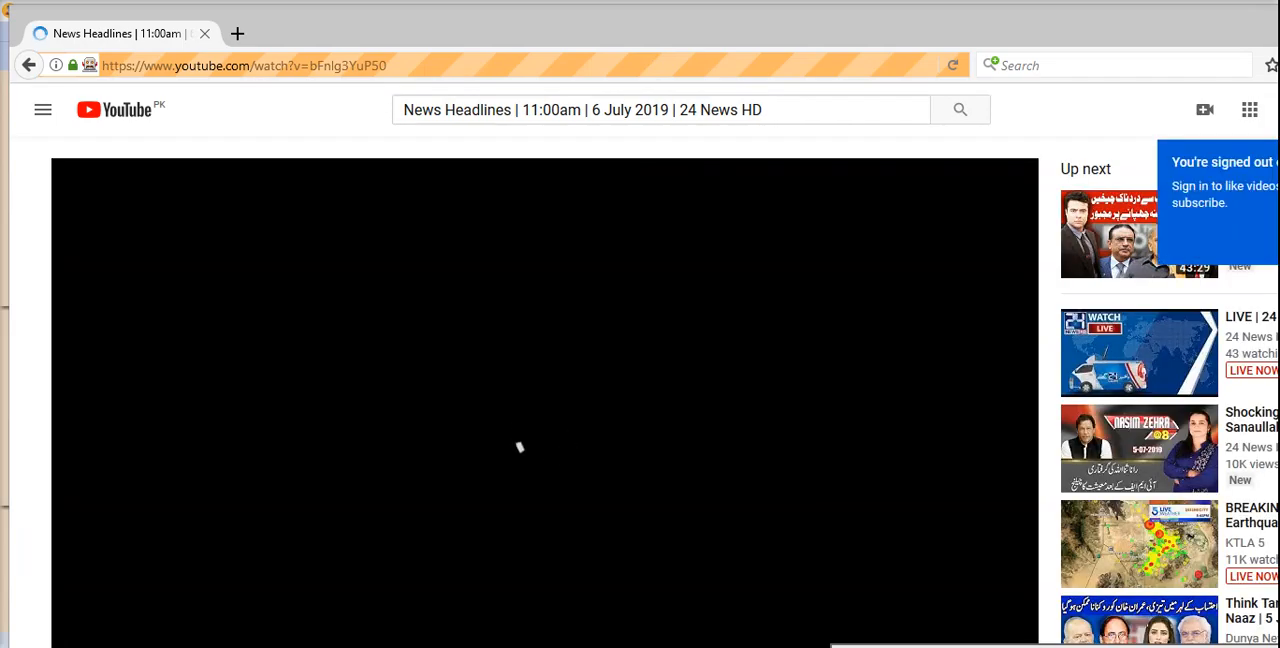